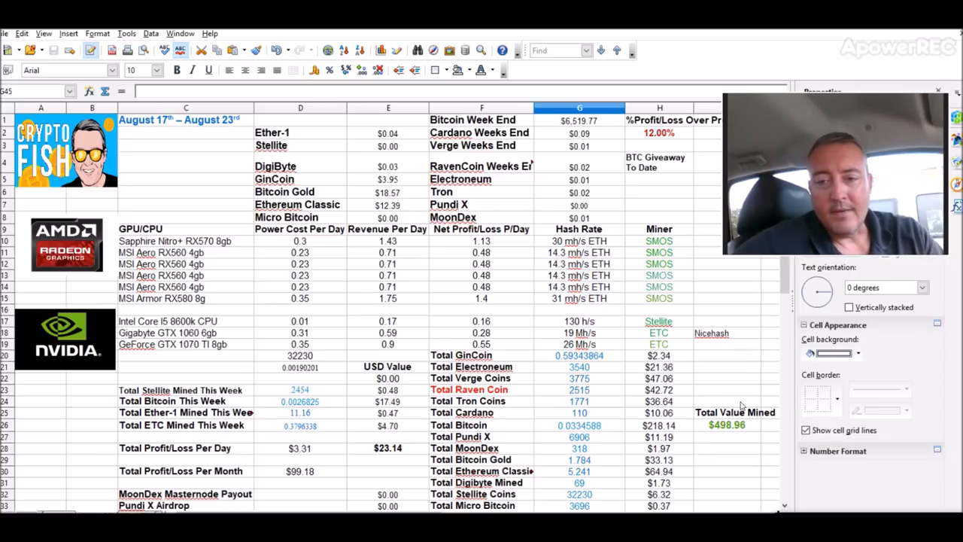
mouse_move(741, 473)
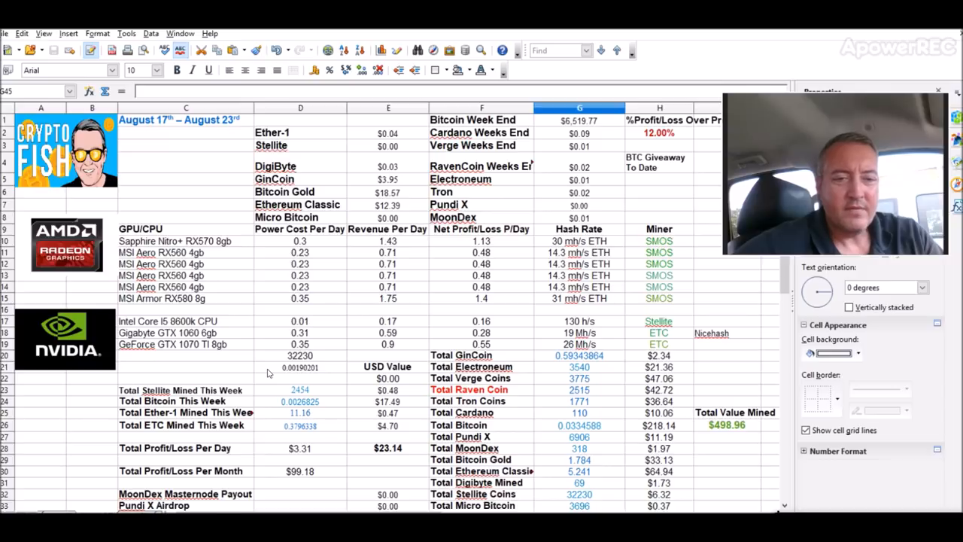
mouse_move(419, 402)
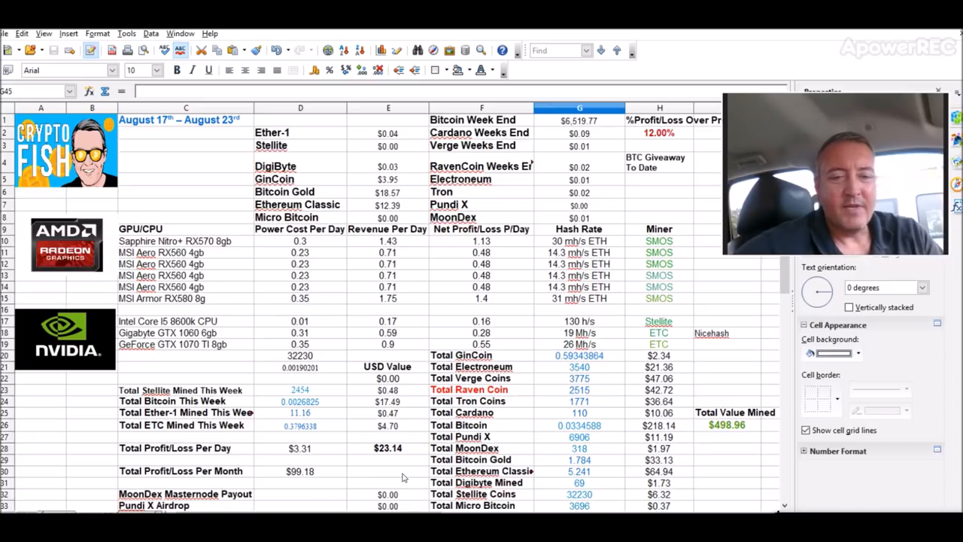
mouse_move(158, 423)
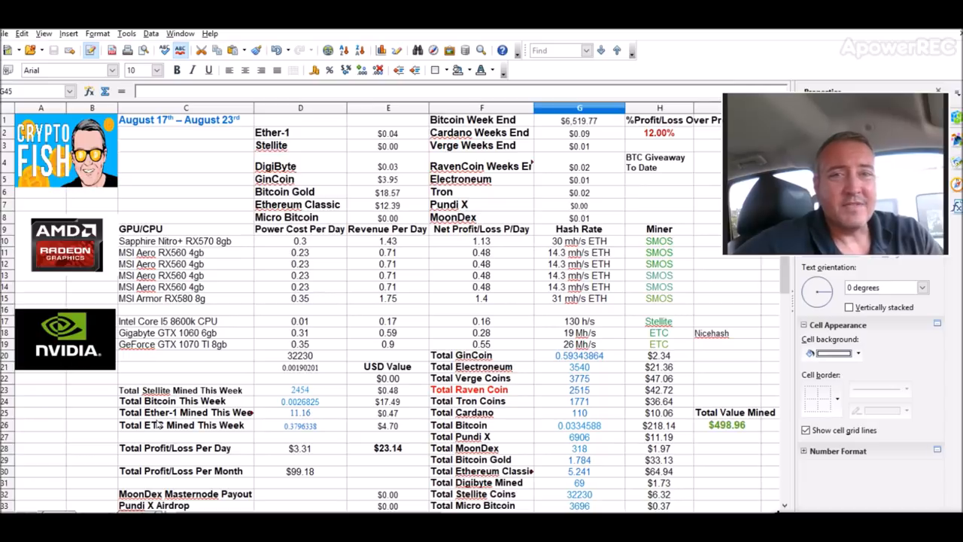
mouse_move(376, 357)
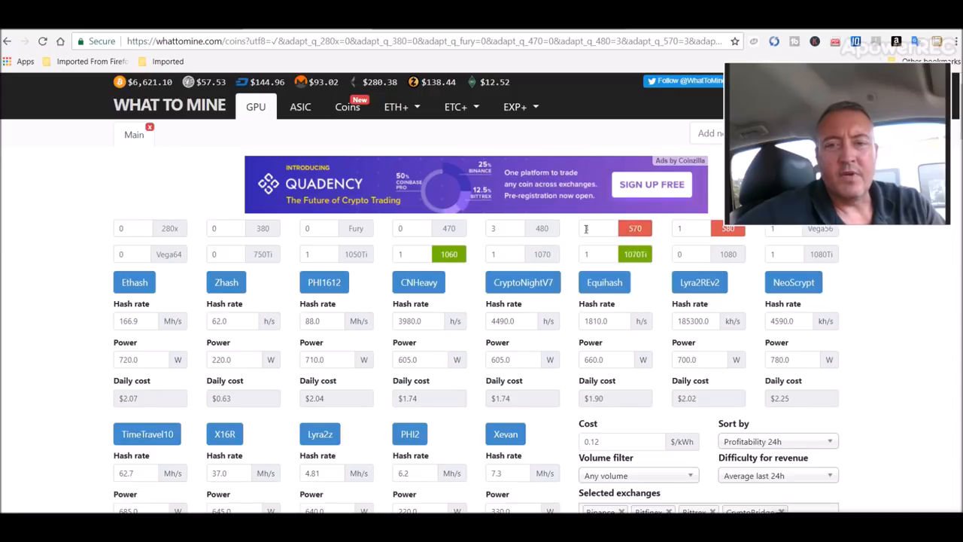
mouse_move(560, 221)
text(3)
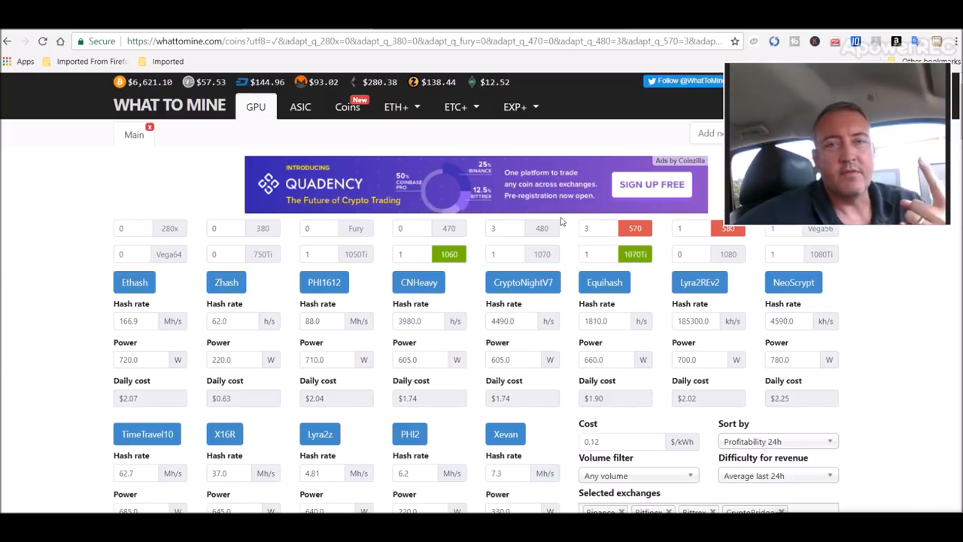
mouse_move(397, 245)
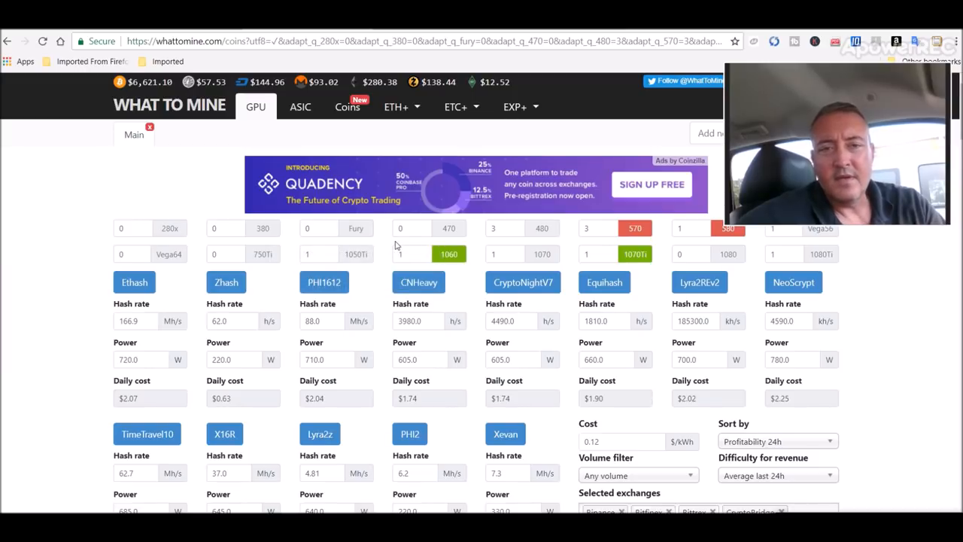
mouse_move(731, 243)
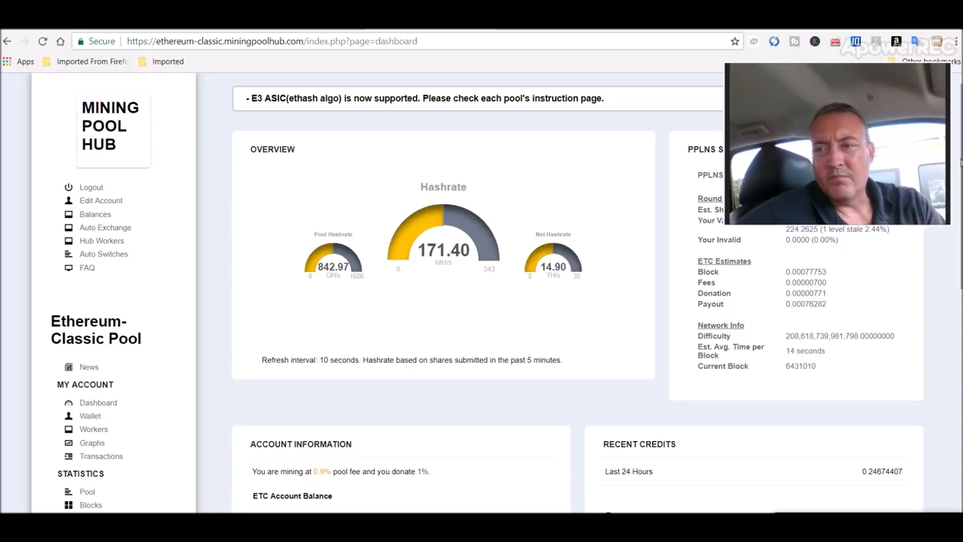
- Scroll through the Ethereum-Classic dashboard's Account Information and Recent Credits sections
scroll(down, 3)
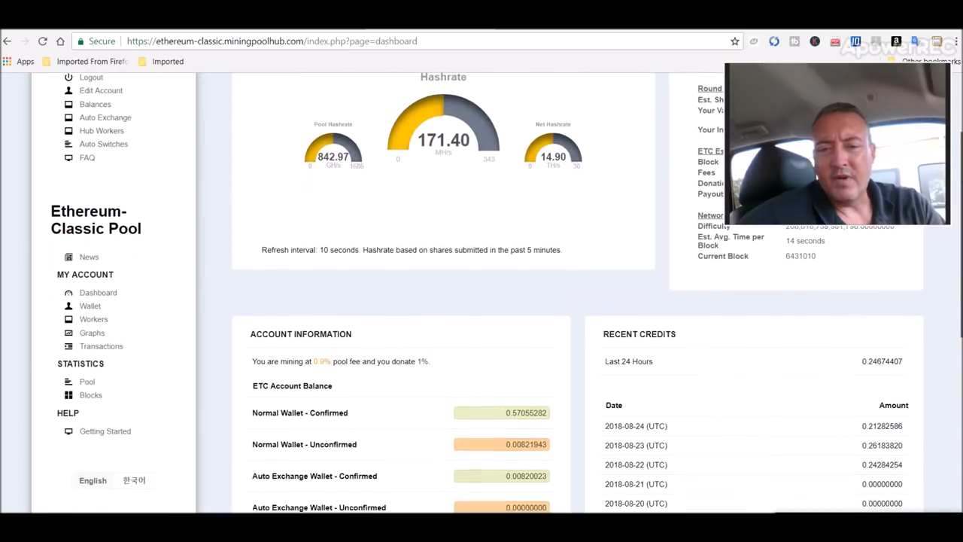
scroll(down, 3)
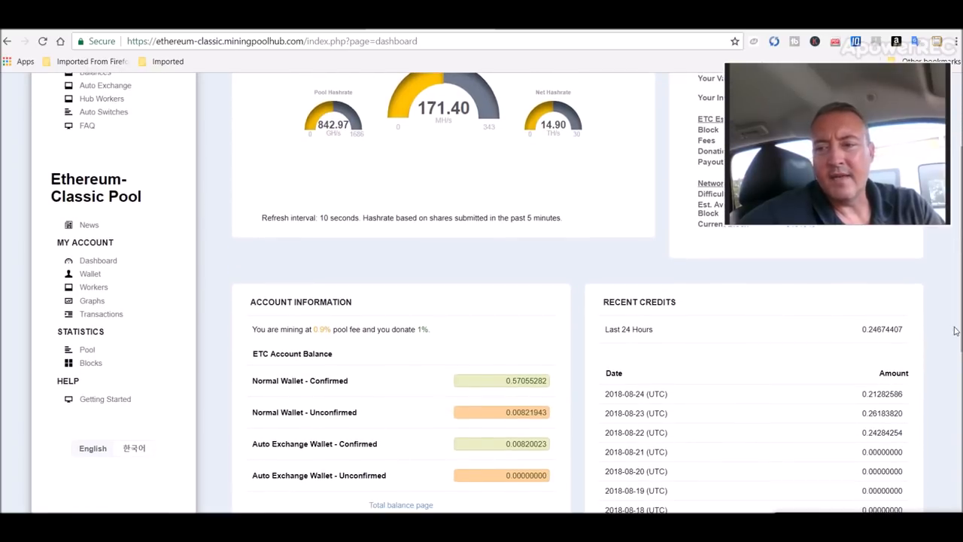
scroll(up, 3)
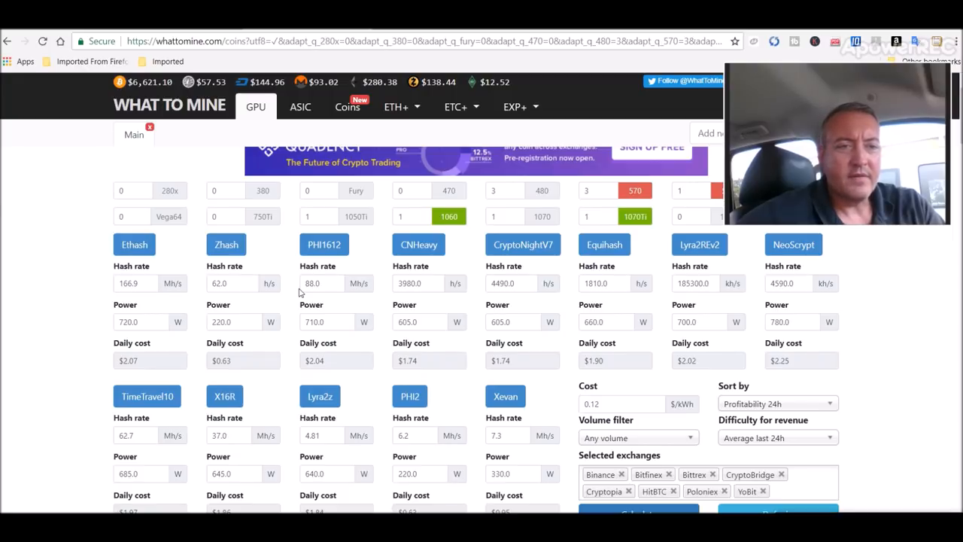
mouse_move(235, 350)
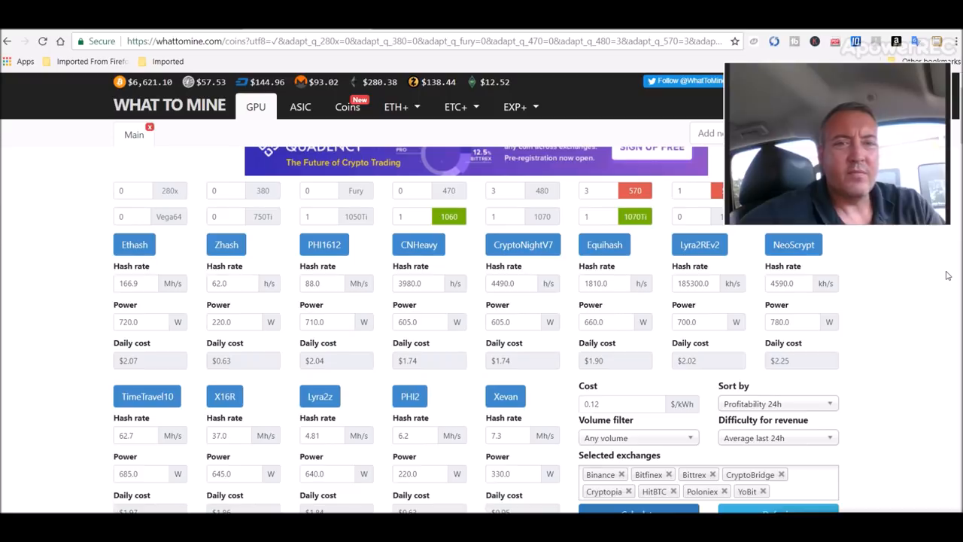
mouse_move(953, 273)
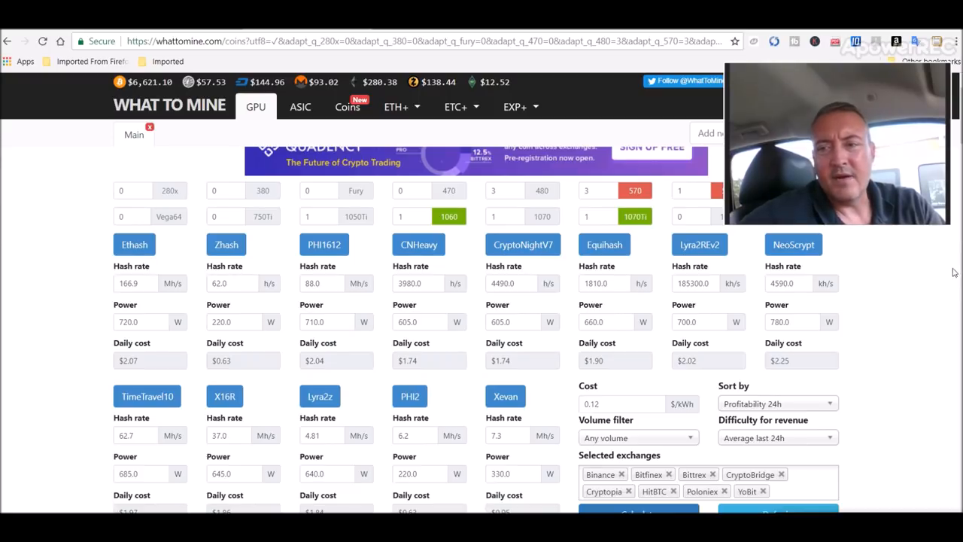
mouse_move(293, 304)
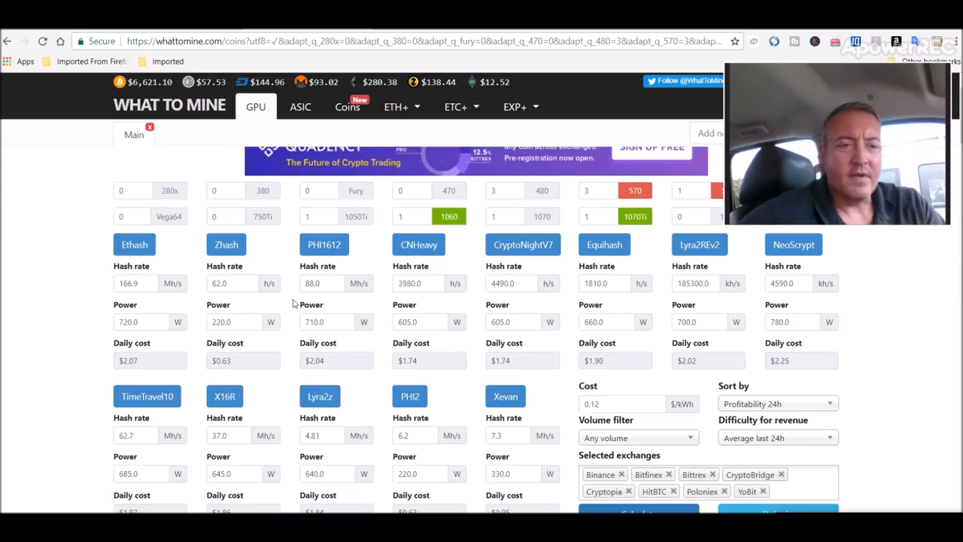
mouse_move(115, 363)
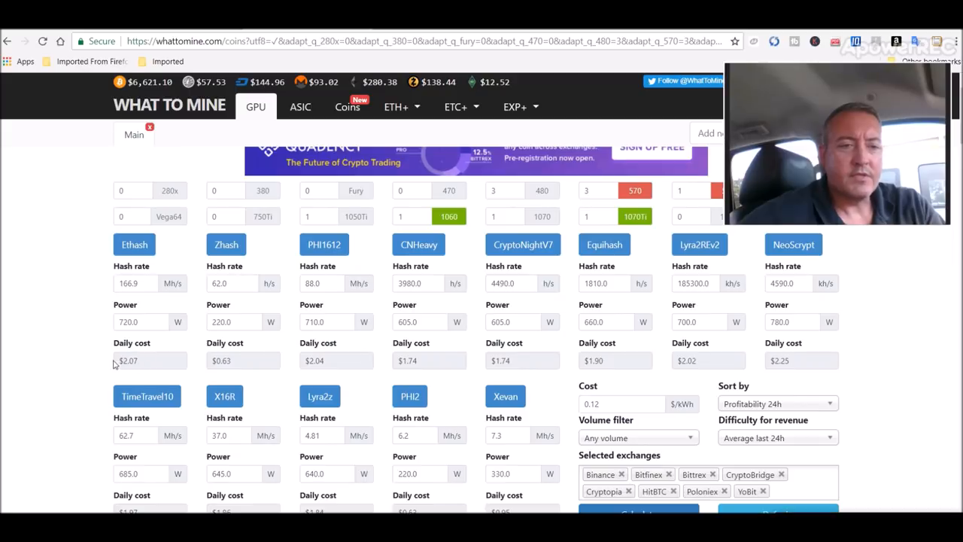
mouse_move(171, 354)
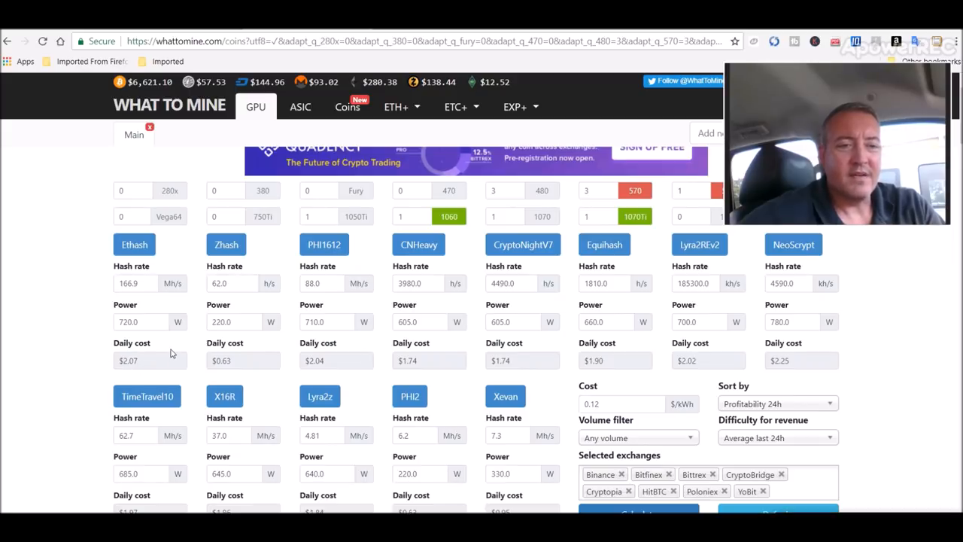
mouse_move(198, 344)
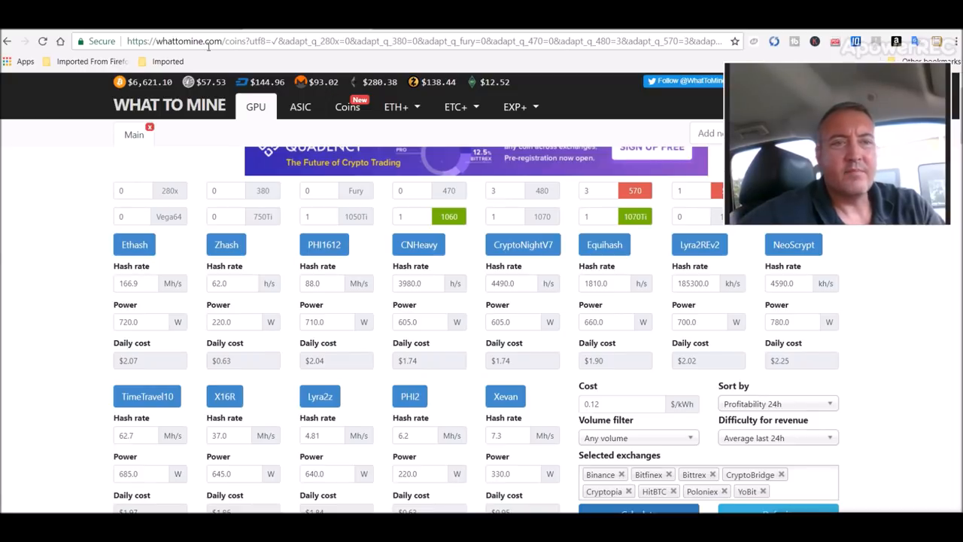
mouse_move(389, 327)
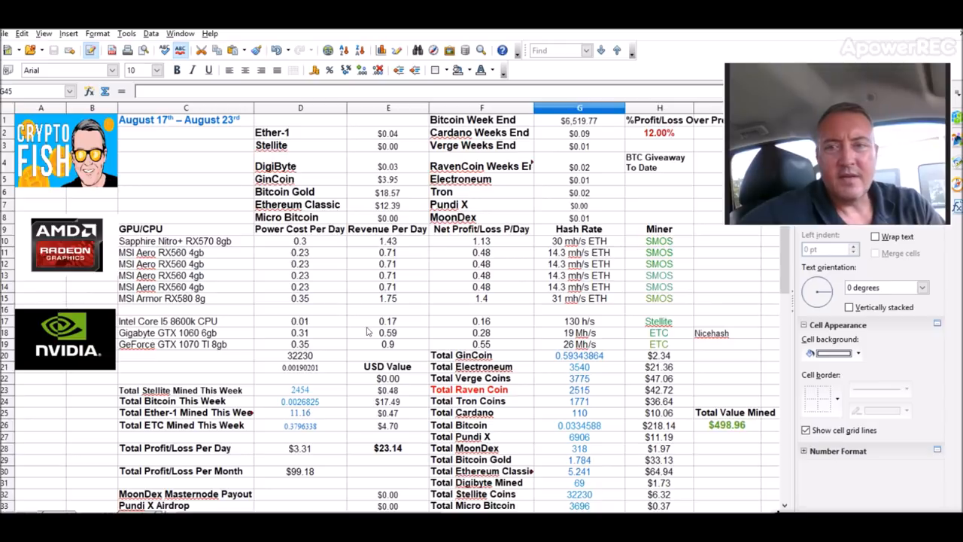
mouse_move(139, 481)
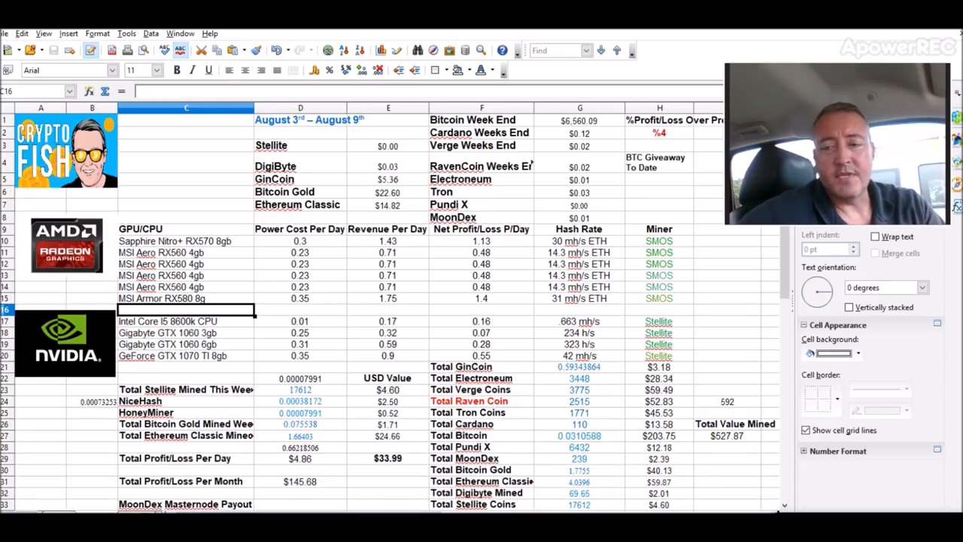
mouse_move(216, 407)
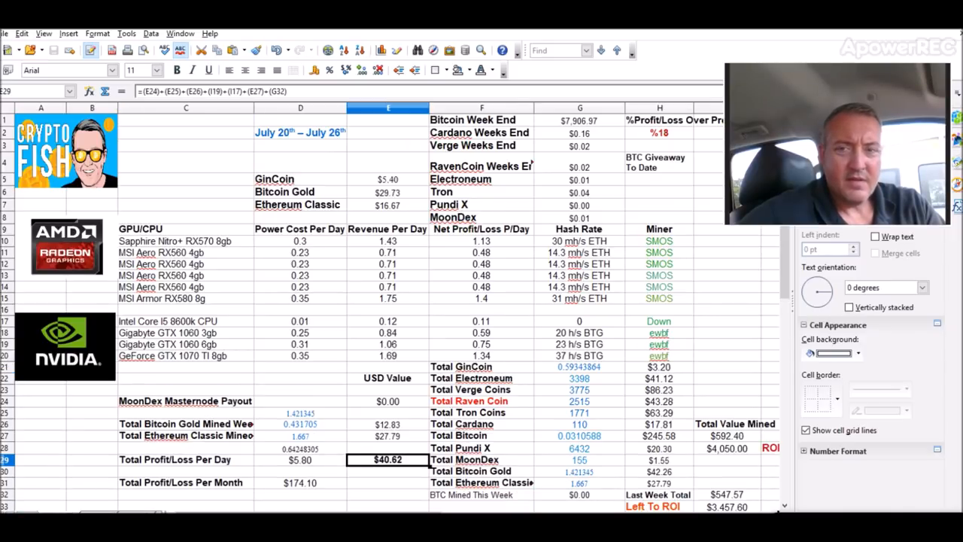
- Show the August 17th – 23rd weekly earnings sheet in Calc
click(176, 69)
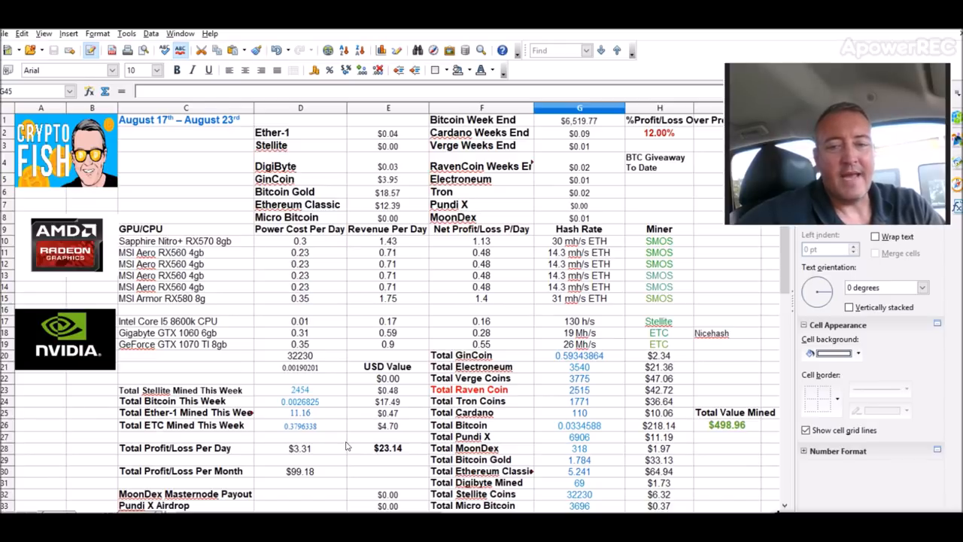
mouse_move(740, 433)
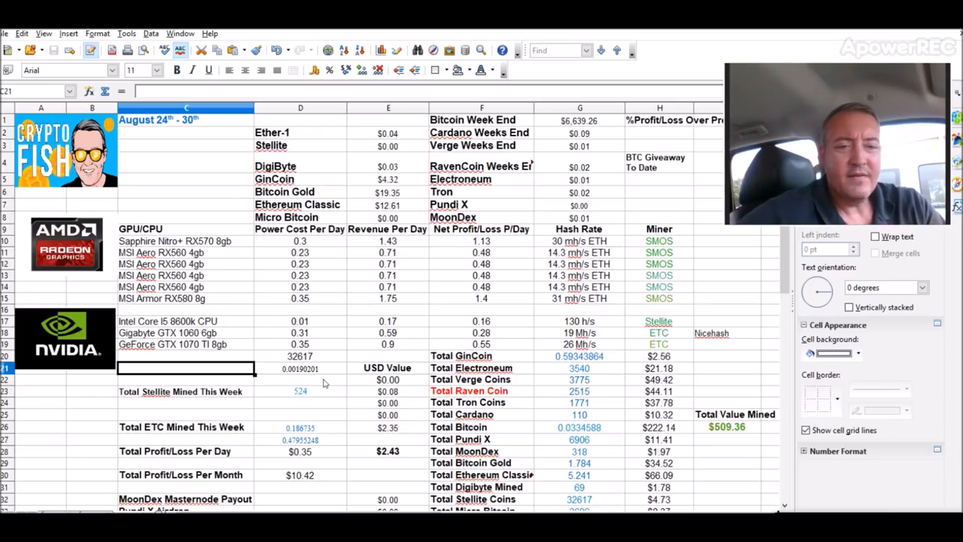
mouse_move(402, 432)
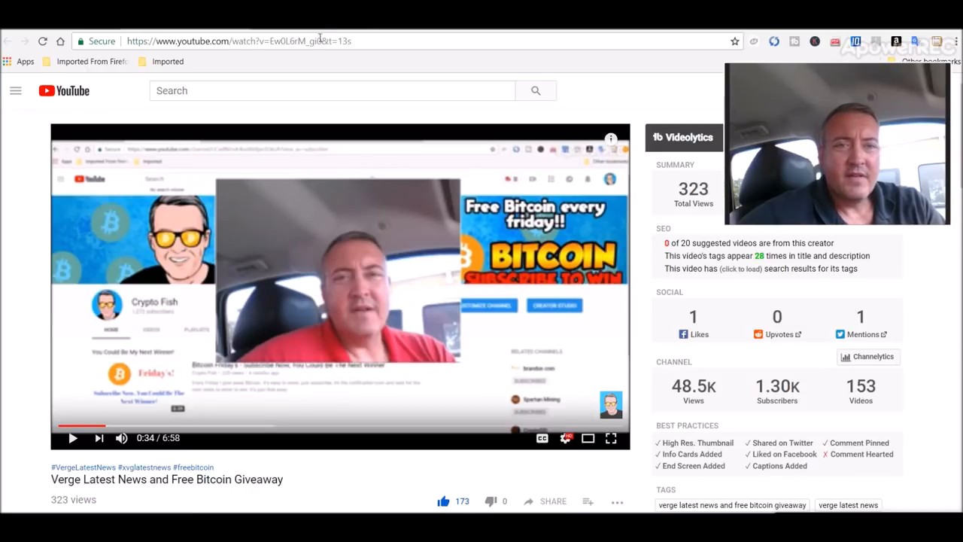
- Grab the giveaway video's URL and switch to the commentpicker.com YouTube page
double_click(312, 40)
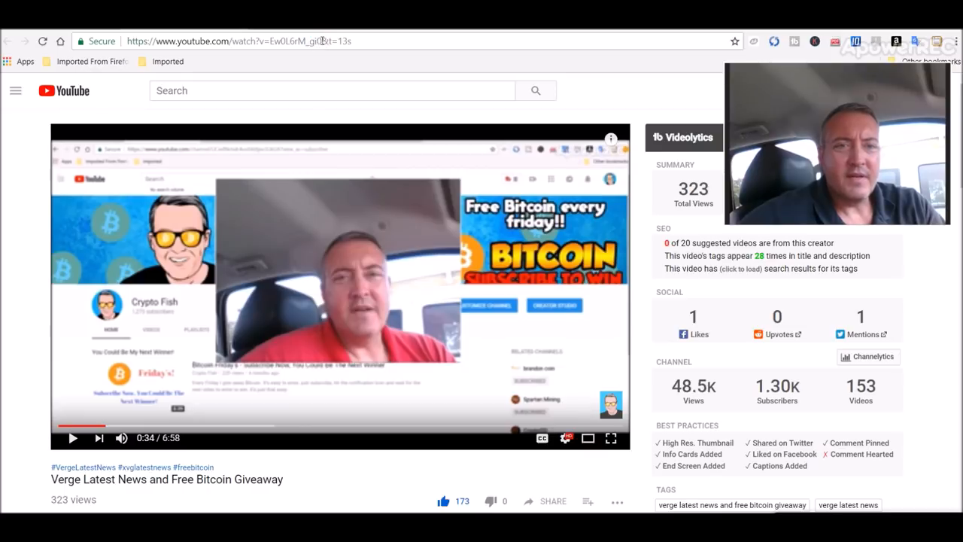
click(226, 40)
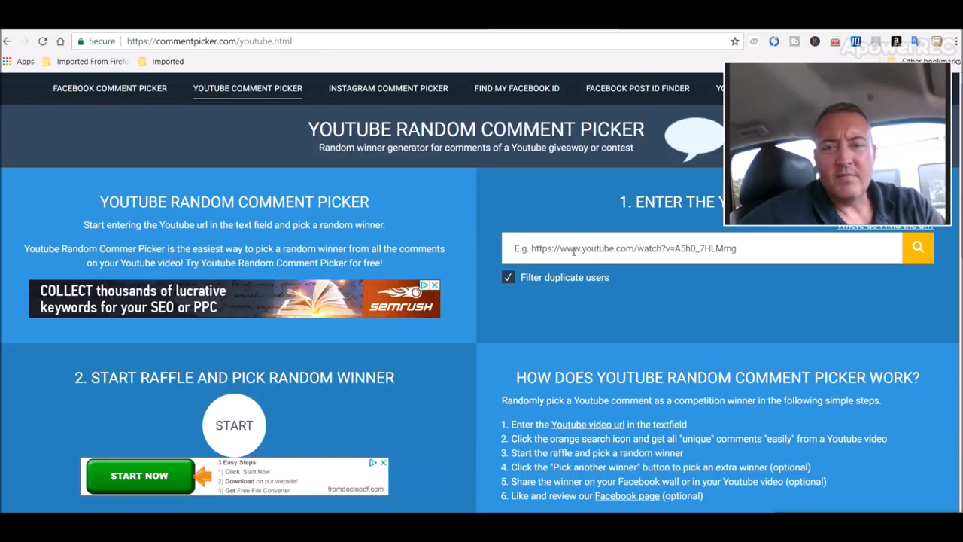
text(https://www.youtube.com/watch?v=Ew0L6rM_gi0)
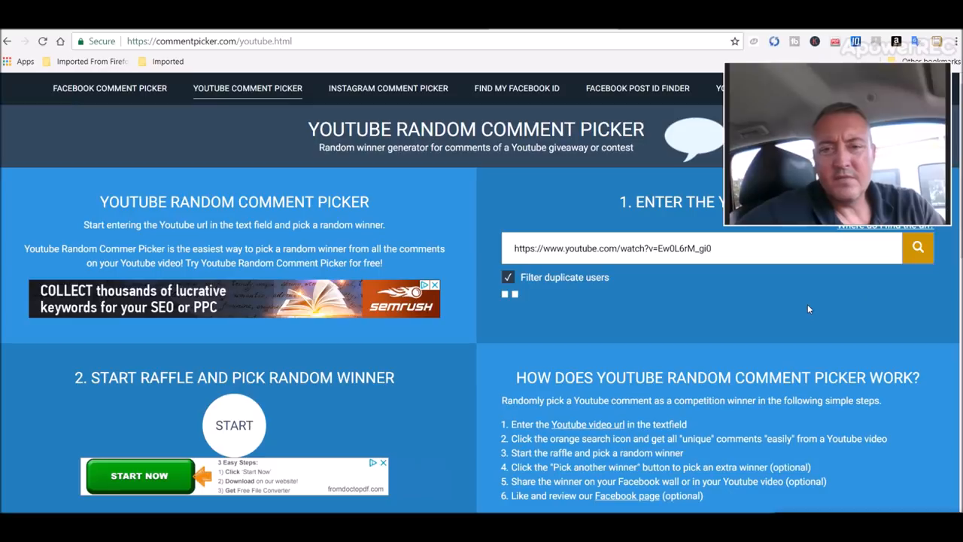
click(918, 247)
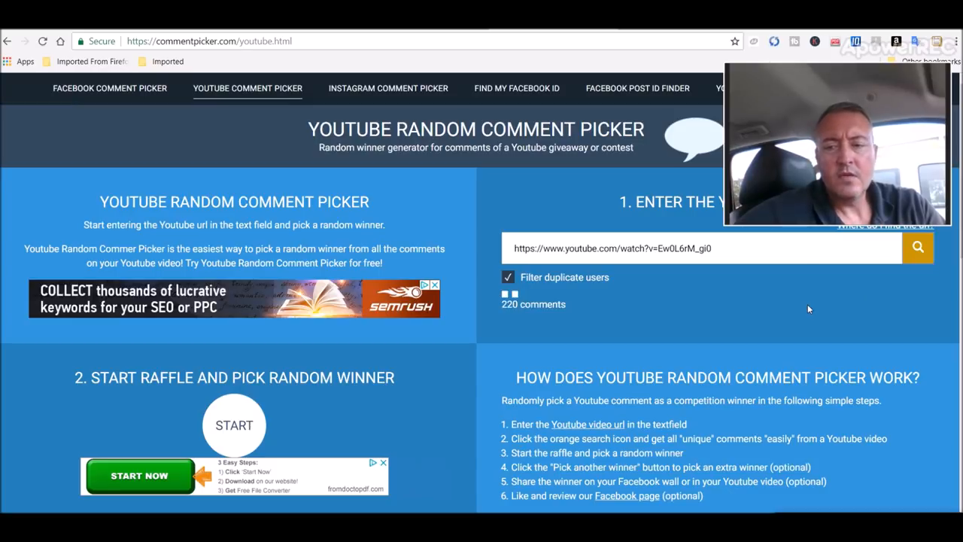
click(917, 247)
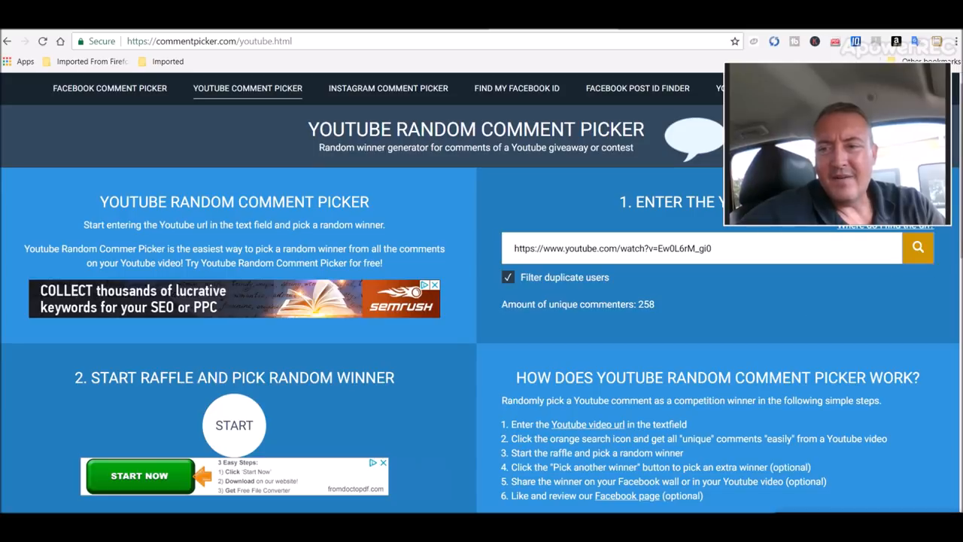
- Start the raffle to draw a random winner from the 258 unique commenters
scroll(down, 3)
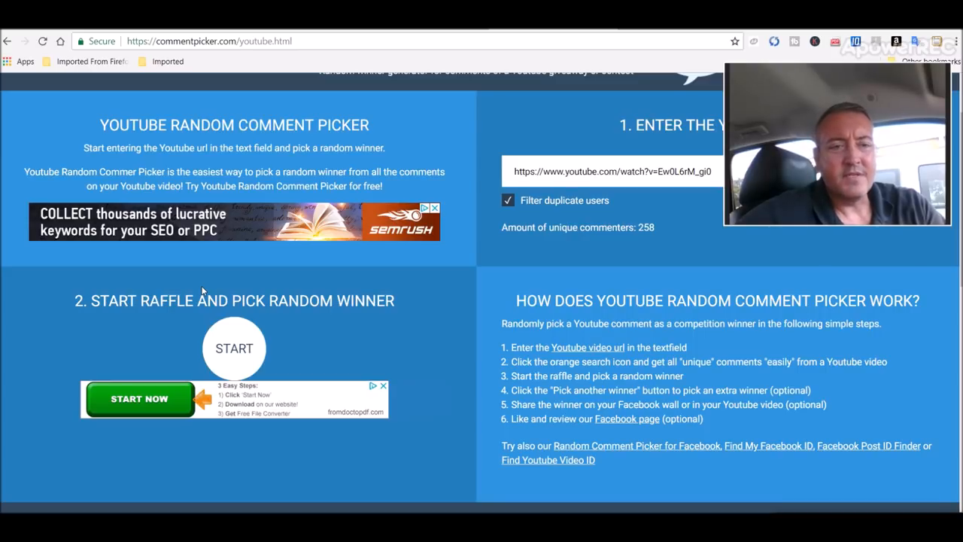
mouse_move(234, 348)
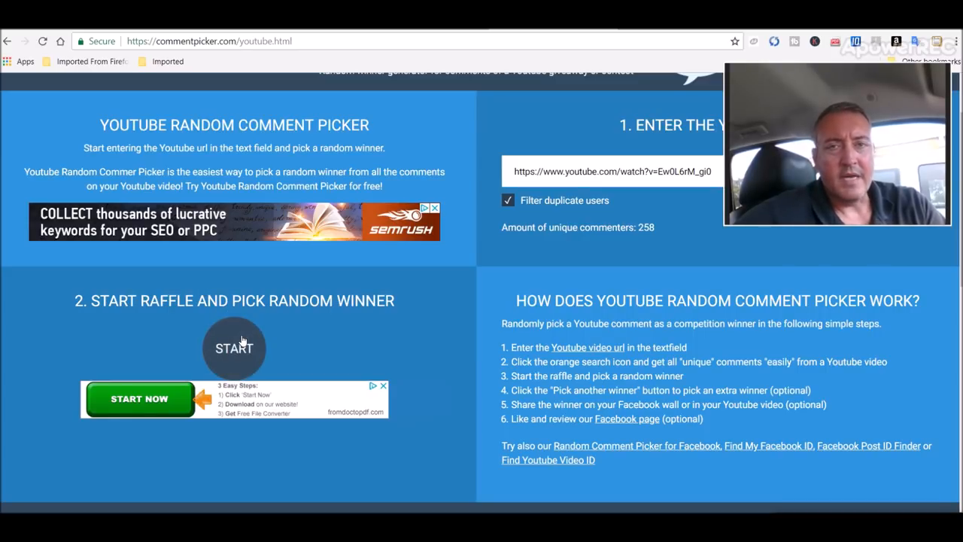
click(234, 348)
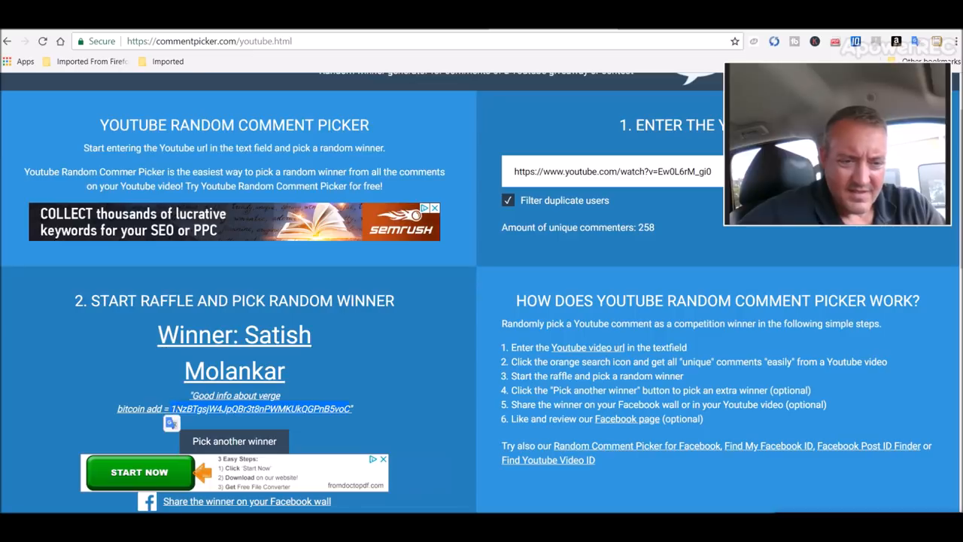
mouse_move(464, 476)
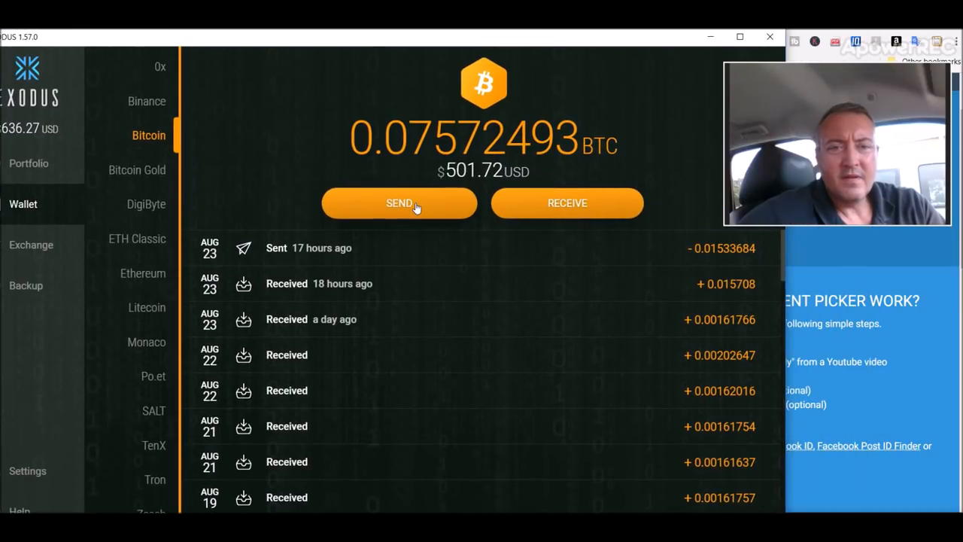
click(399, 202)
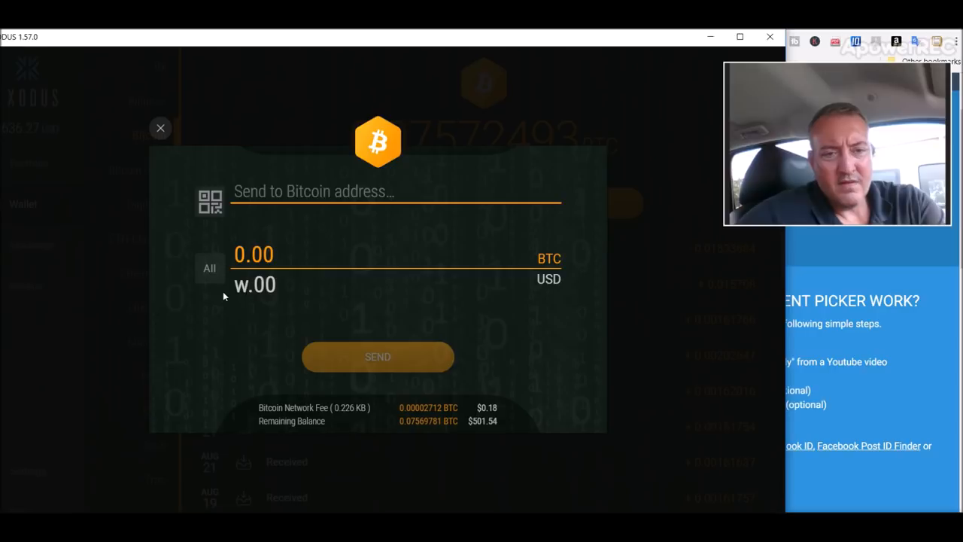
text(25.00)
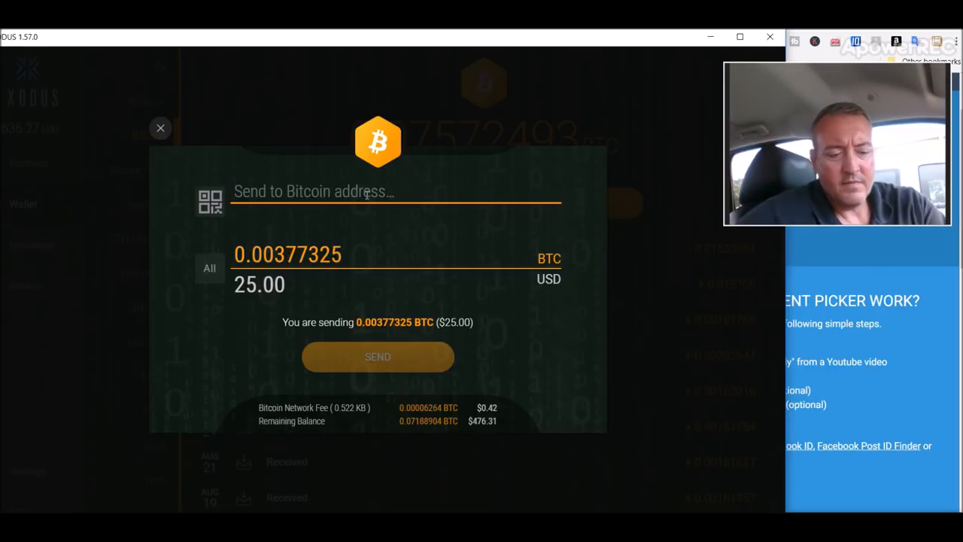
text(1NzBTgsjW4JpQBr3t8nPWMKUkQGPnB5voC)
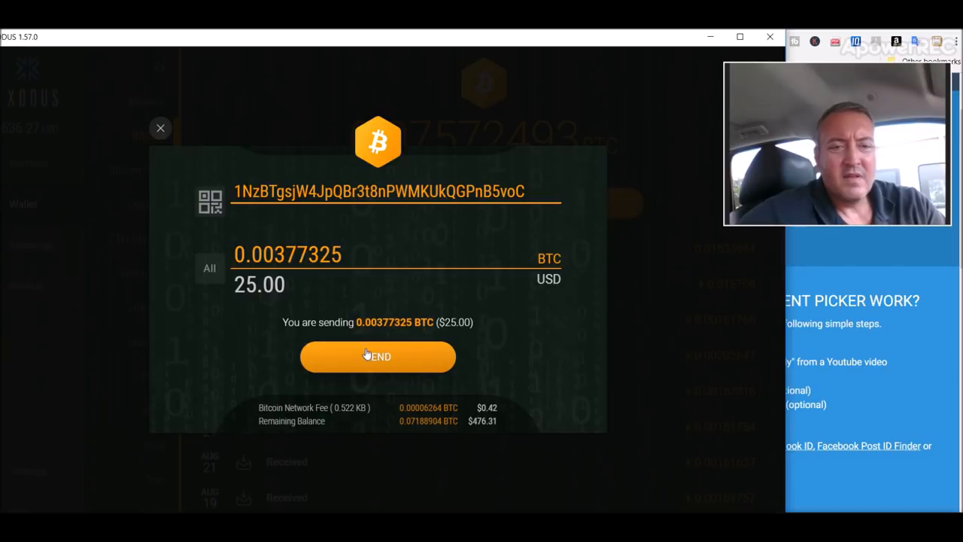
- Send and confirm the $25 transaction, acknowledging the success notice
click(377, 356)
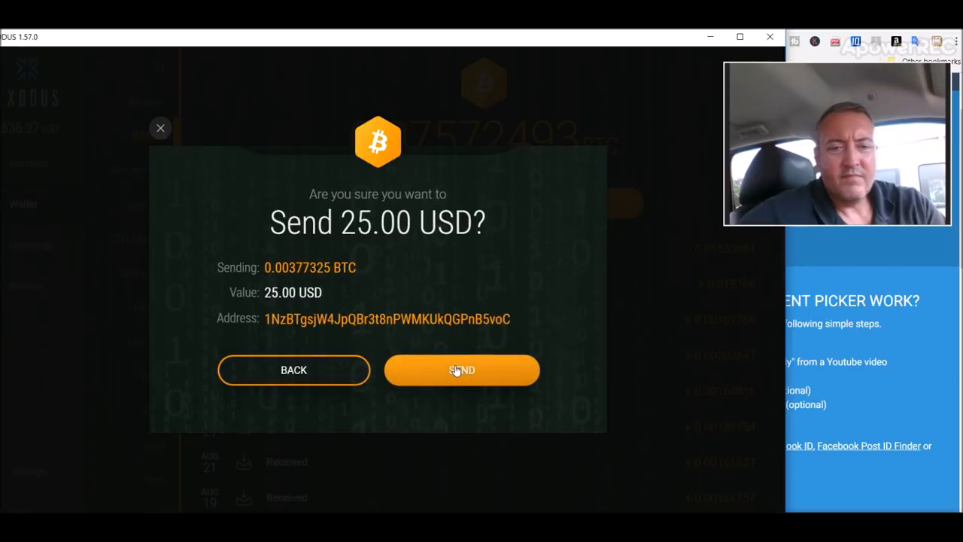
click(461, 370)
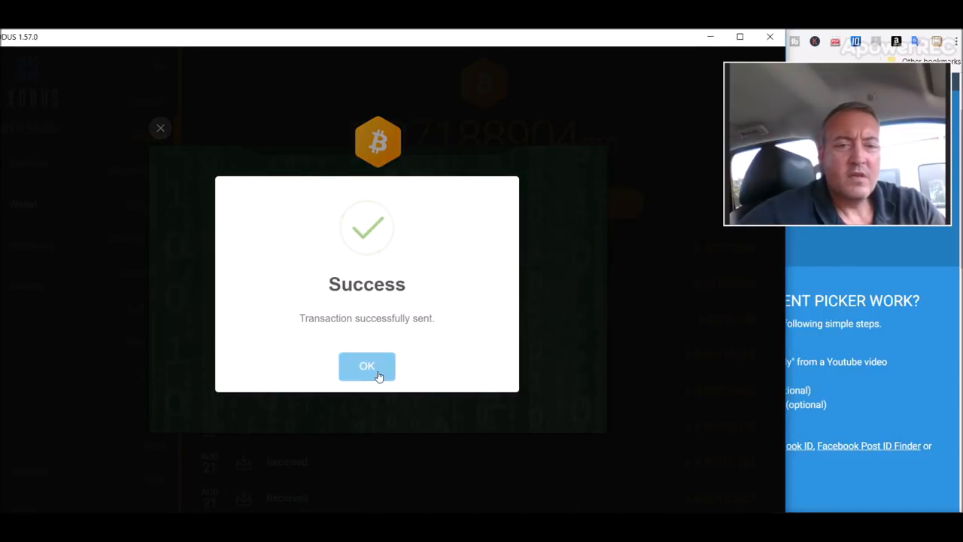
click(367, 366)
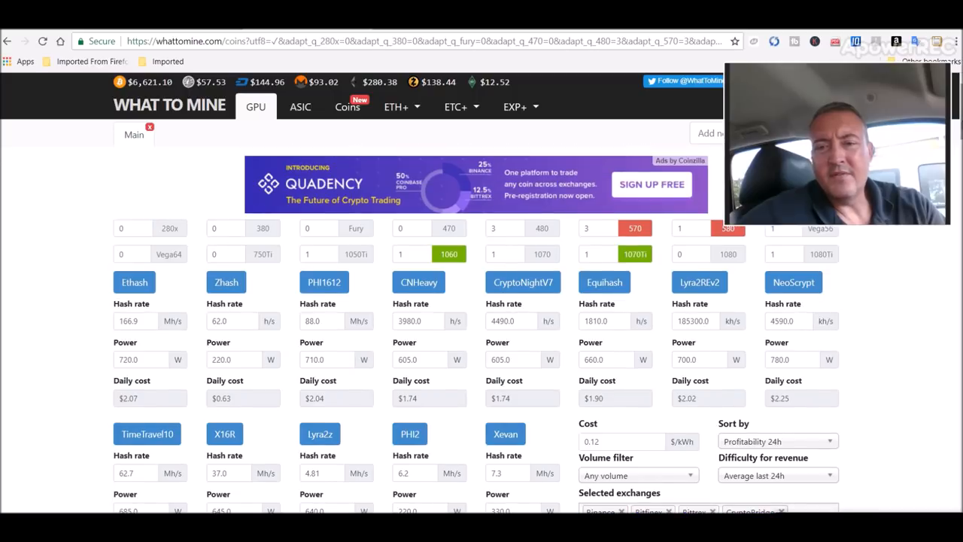
mouse_move(916, 314)
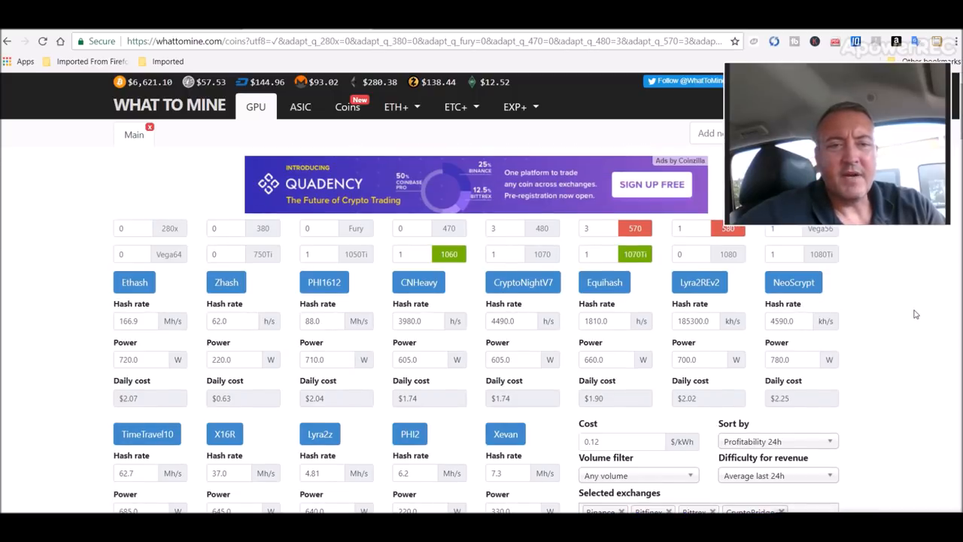